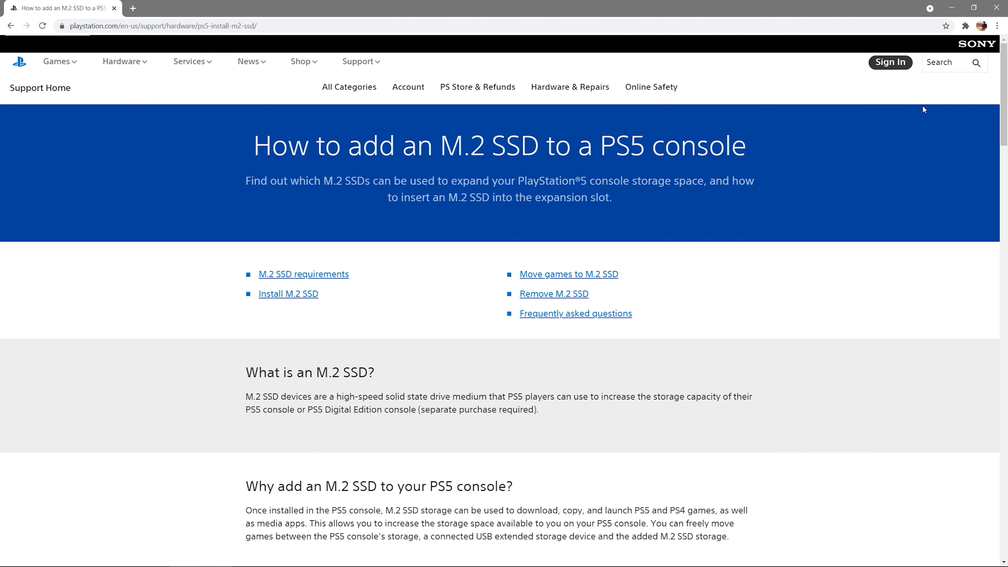
Scroll the M.2 SSD guide down to the section on installing games to M.2 SSD storage.
scroll("down", 3)
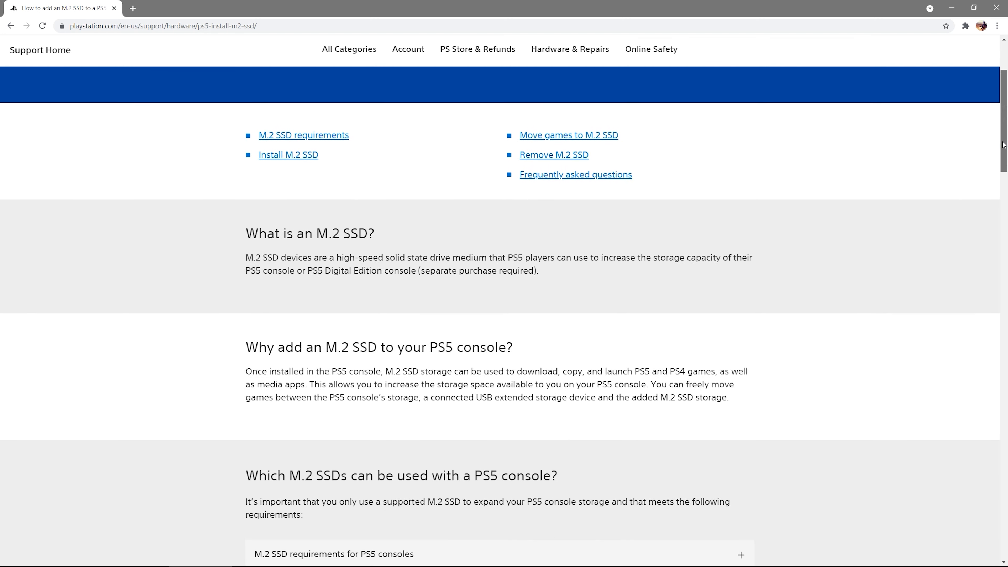
scroll("down", 3)
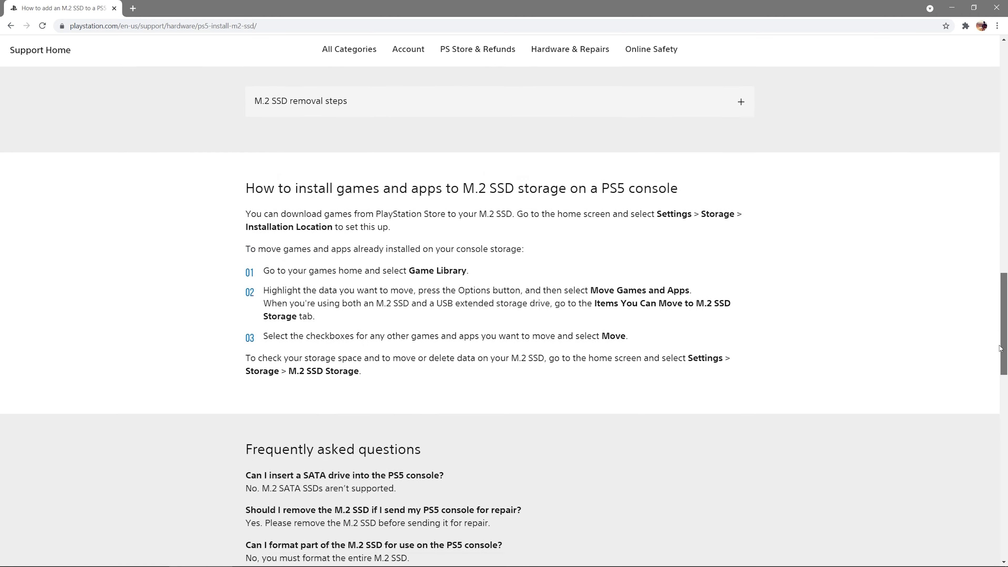
scroll("down", 3)
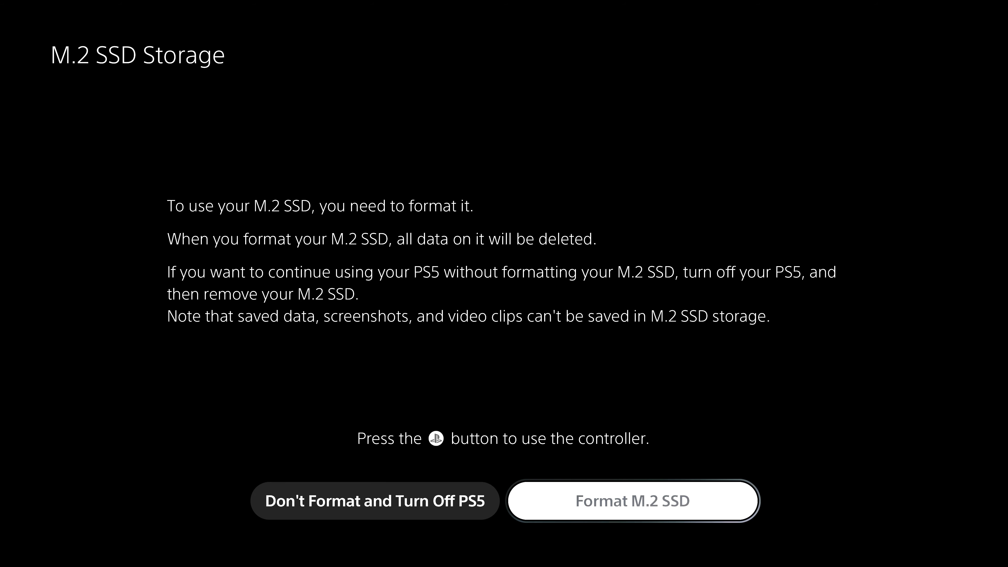
Start formatting the newly installed M.2 SSD from the M.2 SSD Storage screen.
left_click(633, 501)
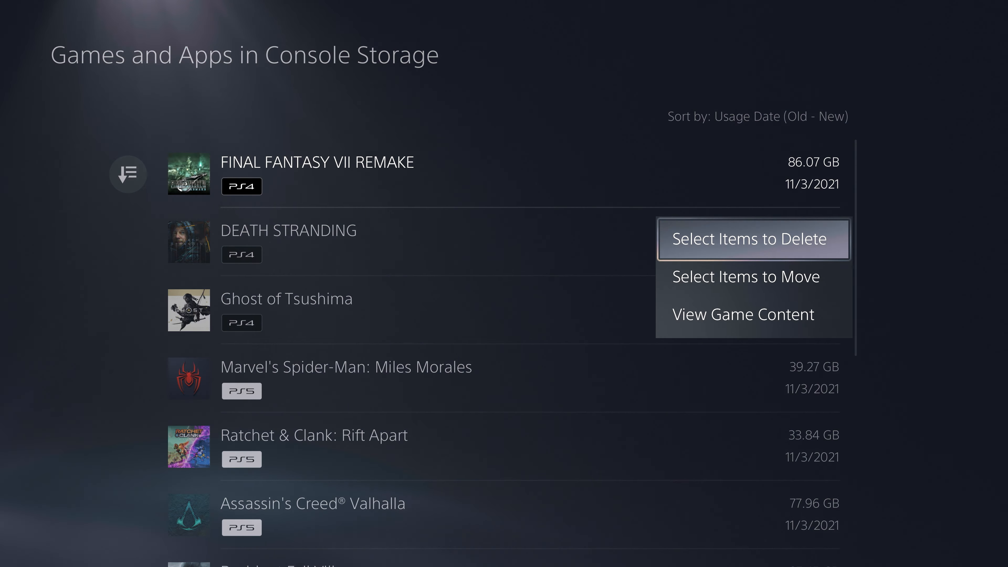
Select FINAL FANTASY VII REMAKE for its 86.07 GB move from console storage to M.2 SSD.
left_click(745, 276)
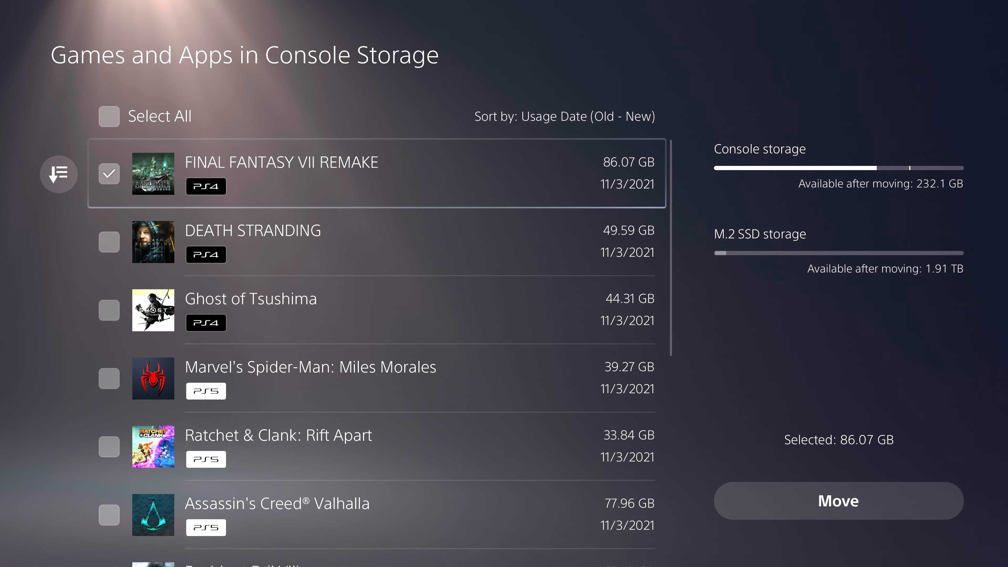
left_click(837, 501)
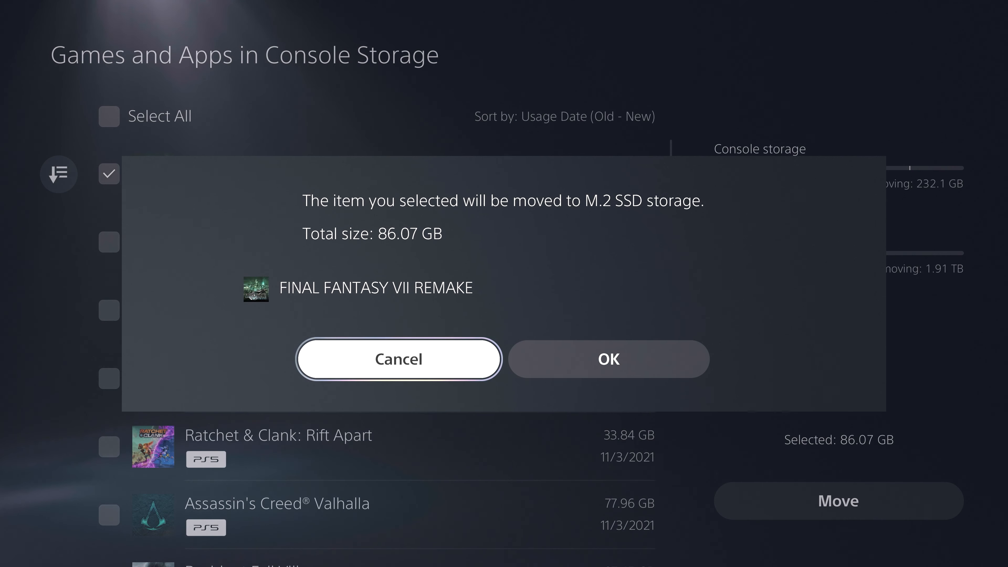